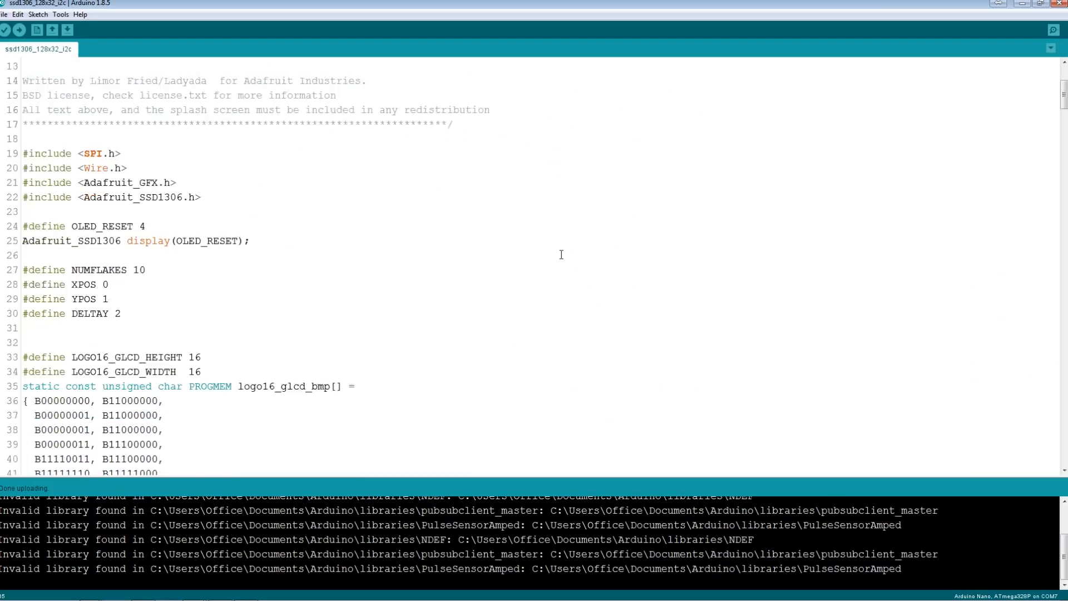
# - Scroll through the ssd1306_128x32_i2c example down to its text display tests
pyautogui.scroll(-3)
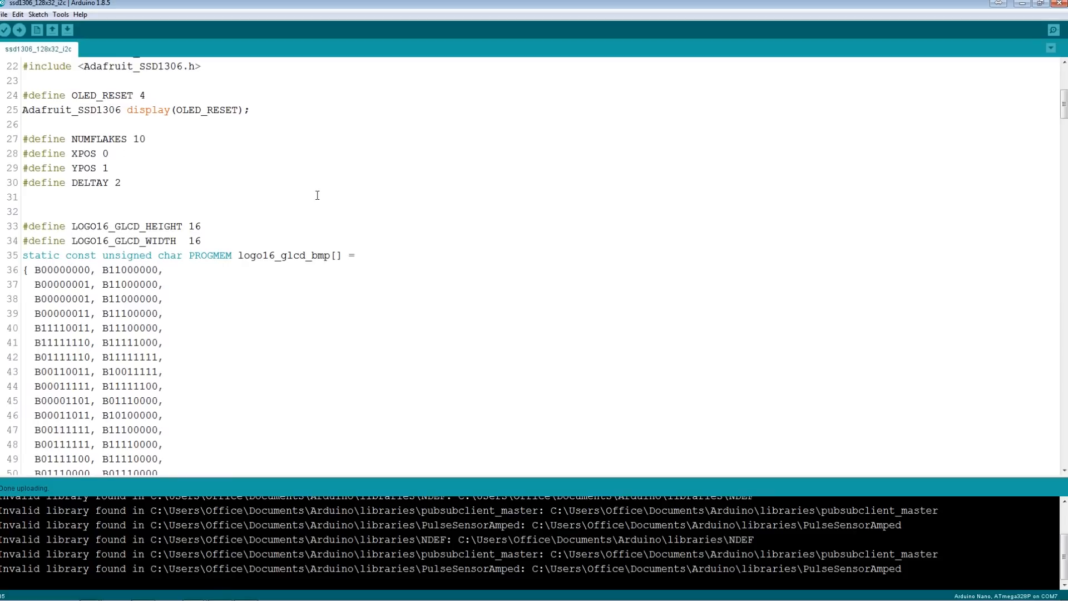
pyautogui.scroll(-3)
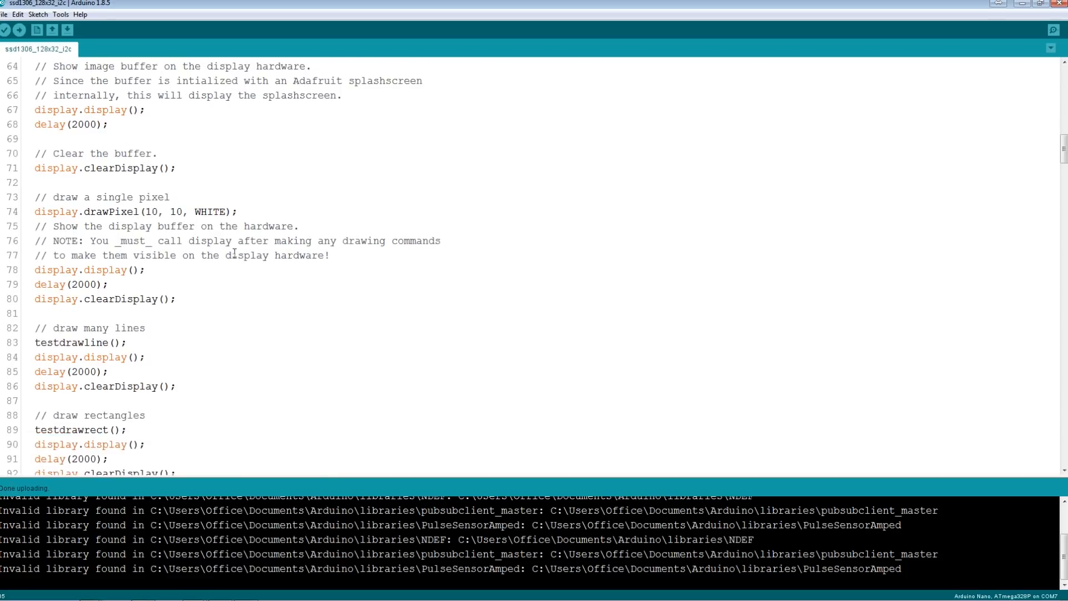
pyautogui.scroll(-3)
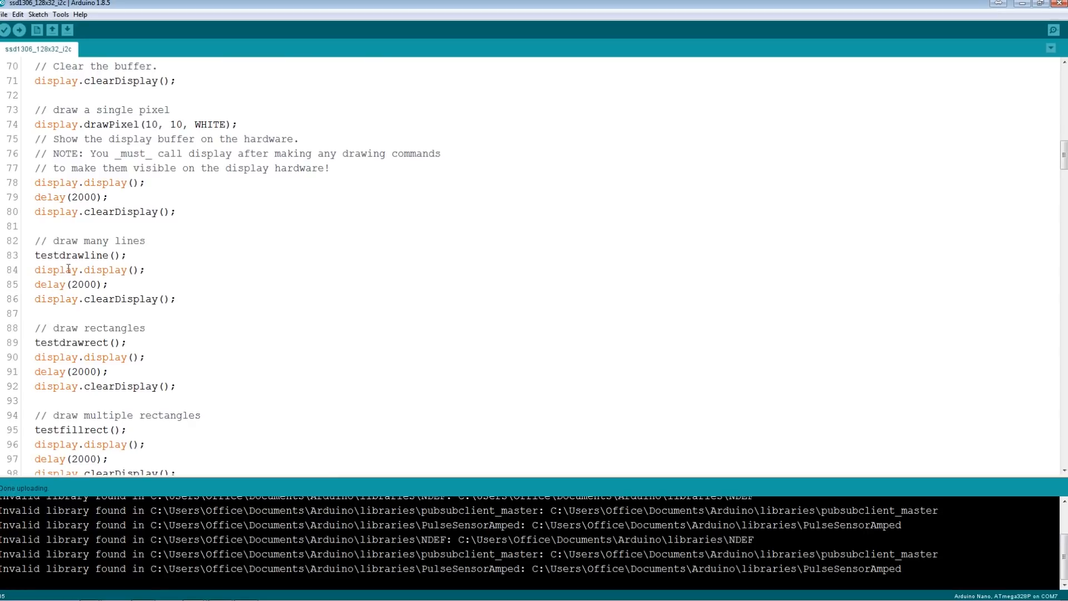
pyautogui.doubleClick(87, 240)
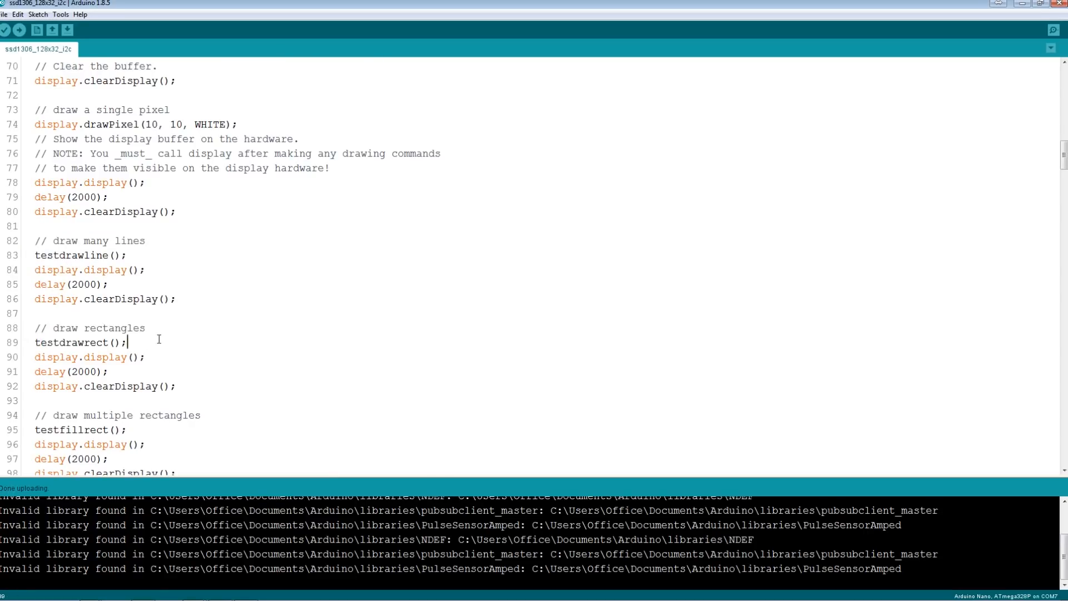
pyautogui.scroll(-3)
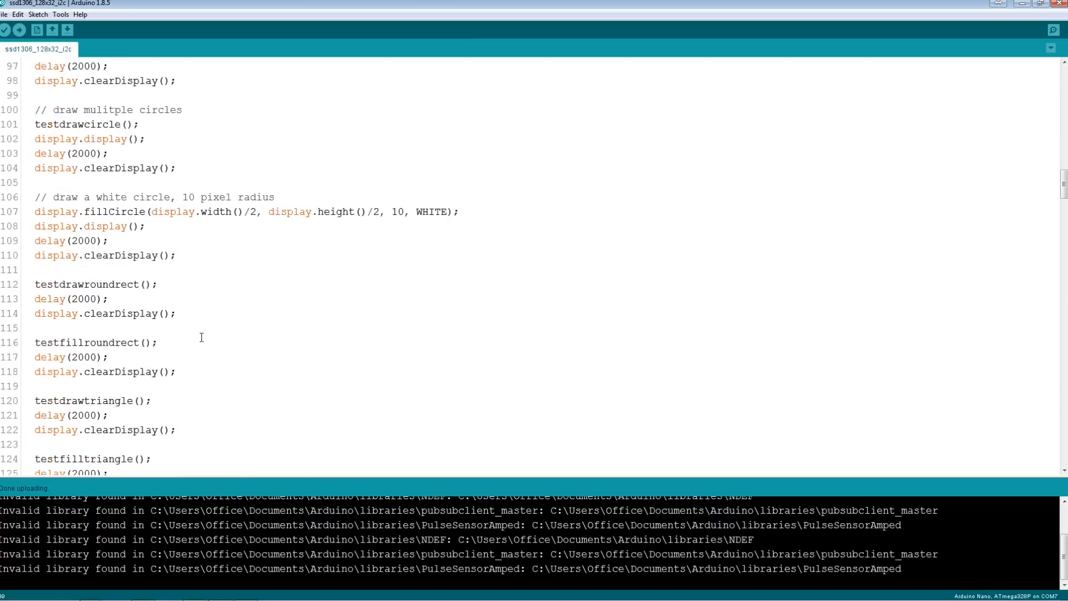
pyautogui.scroll(-3)
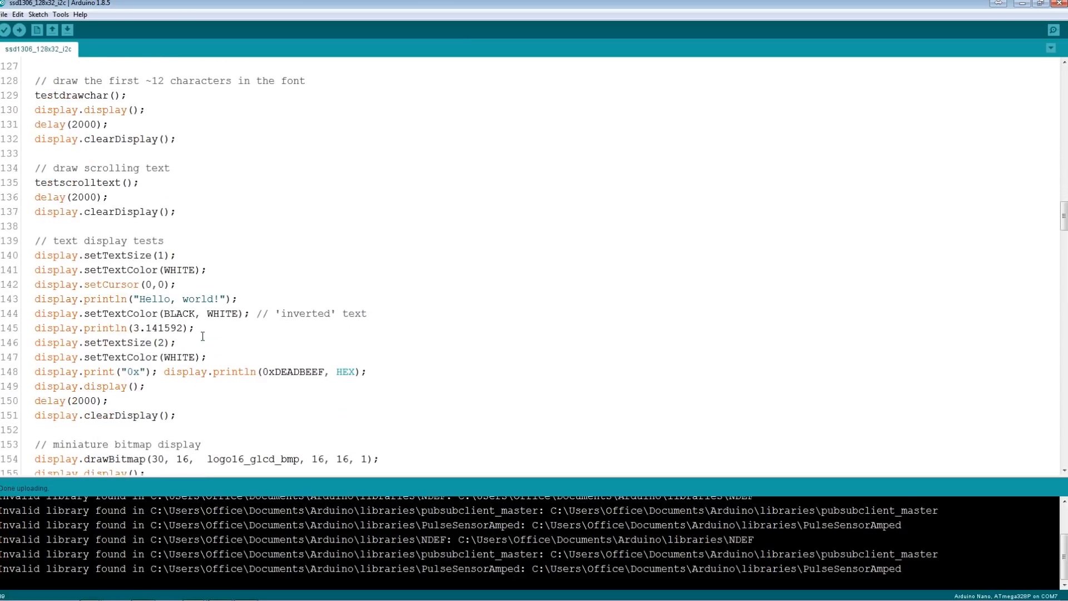
pyautogui.scroll(-3)
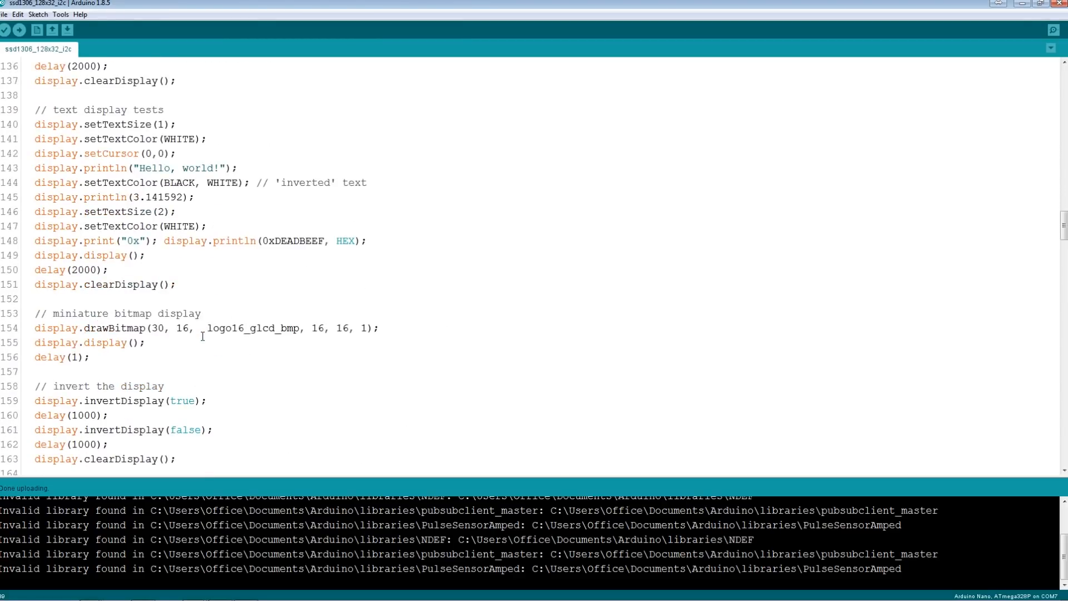
pyautogui.scroll(-3)
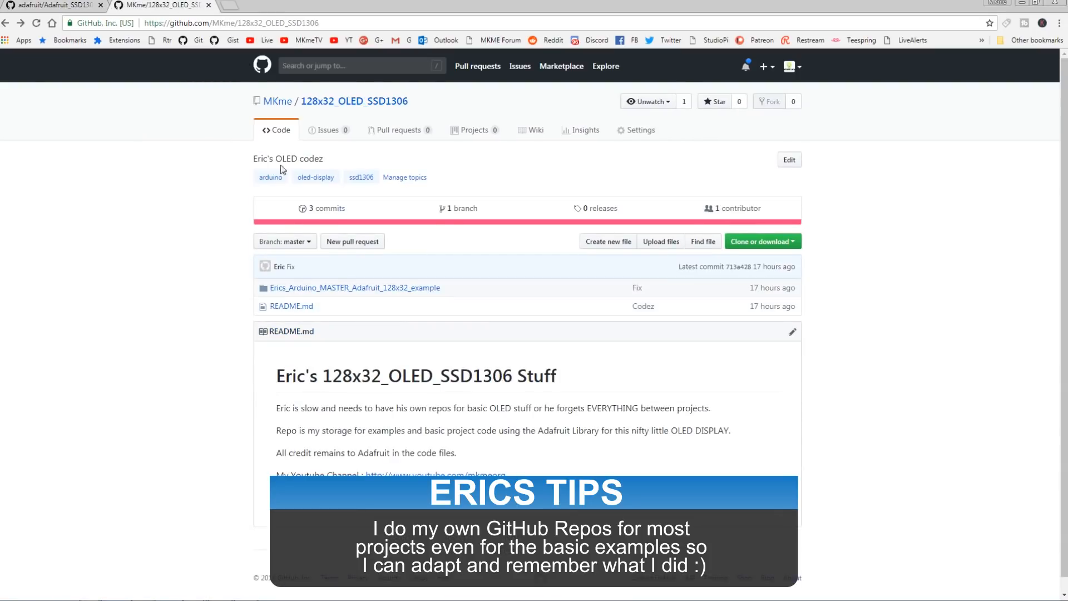
# - Open Erics_Arduino_MASTER_Adafruit_128x32_example.ino on GitHub and select its Arduino Nano notes
pyautogui.click(355, 287)
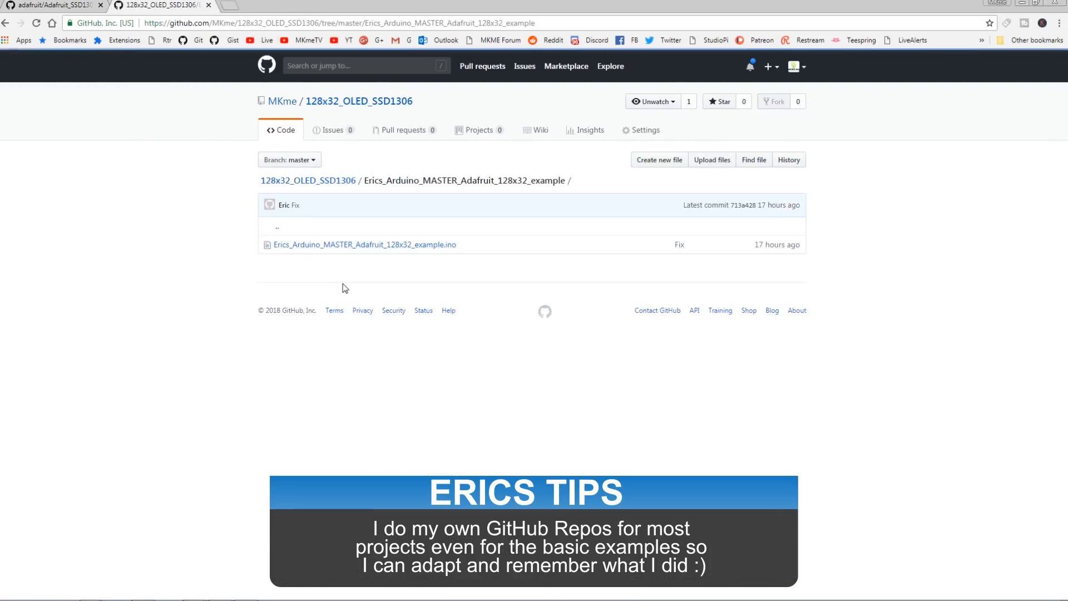
pyautogui.click(365, 245)
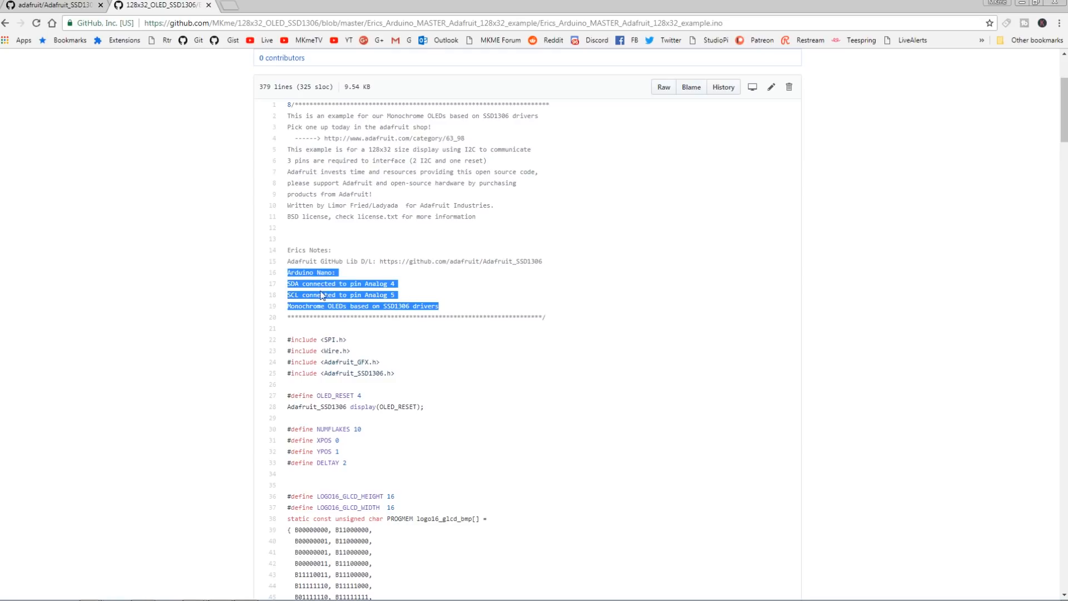
pyautogui.moveTo(446, 306)
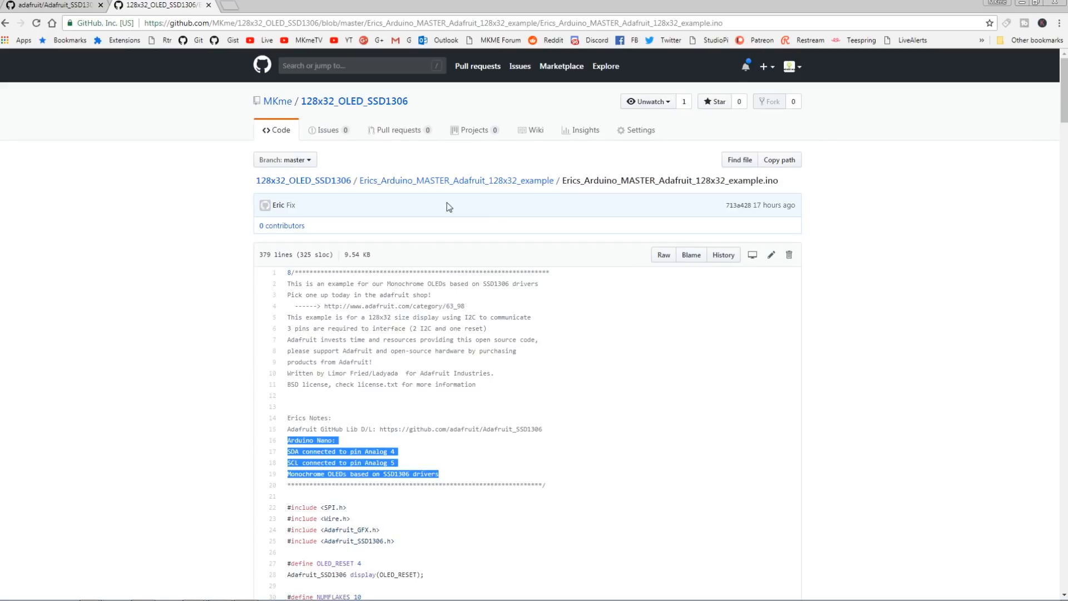
pyautogui.scroll(-3)
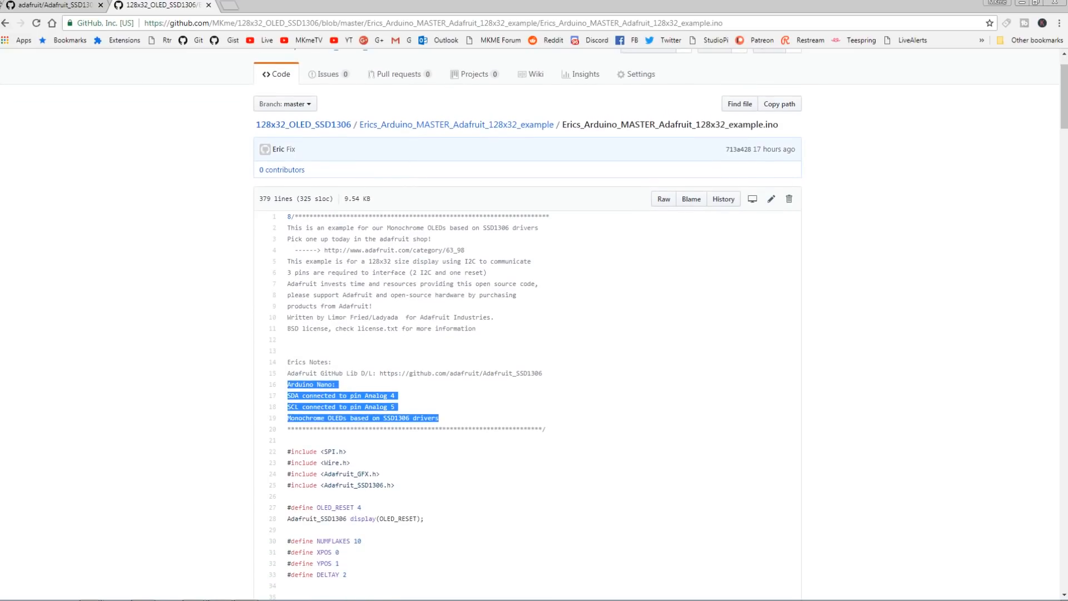
pyautogui.click(455, 125)
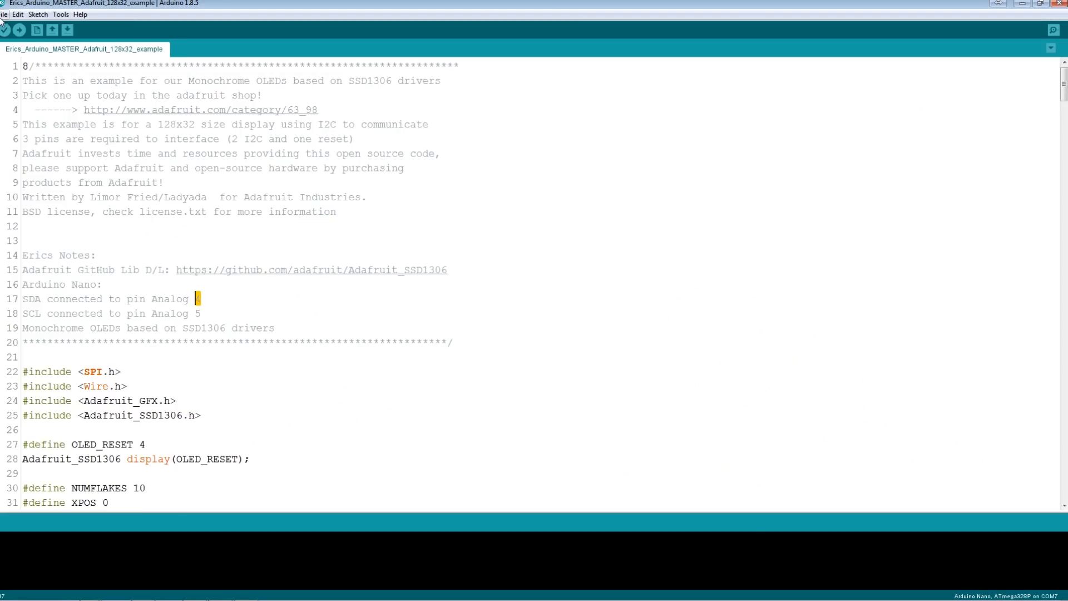
# - In Eric's sketch, select the code from the #define lines down to testfilltriangle()
pyautogui.click(4, 14)
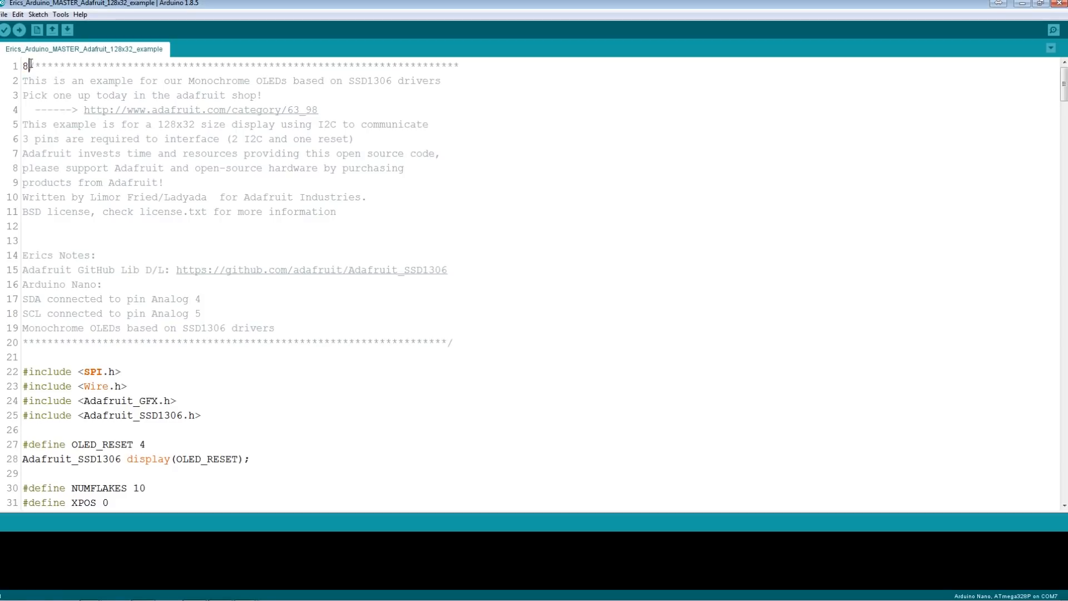
pyautogui.doubleClick(25, 66)
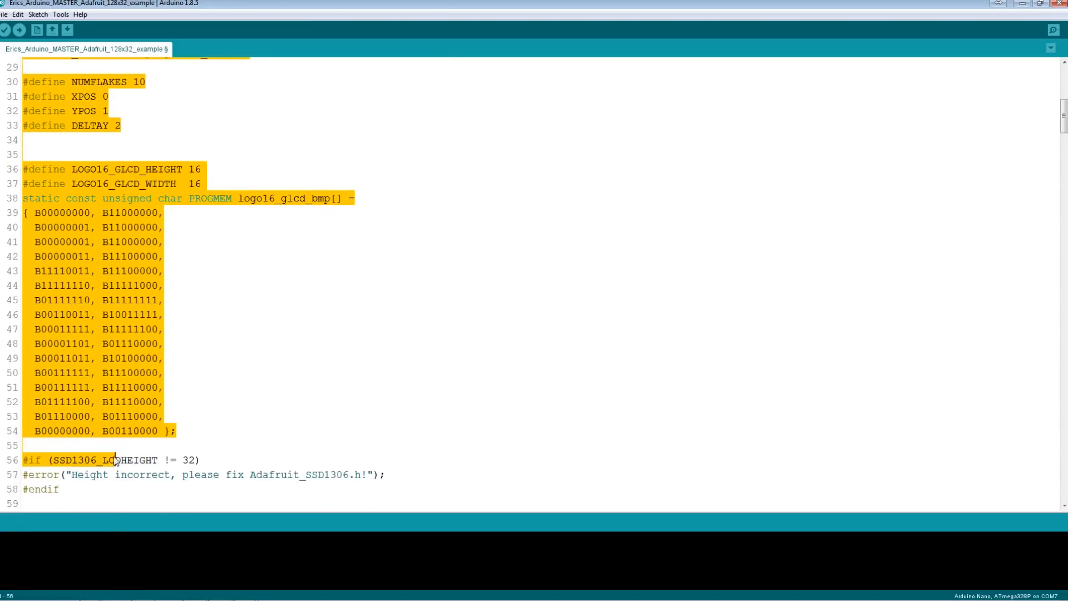
pyautogui.scroll(-3)
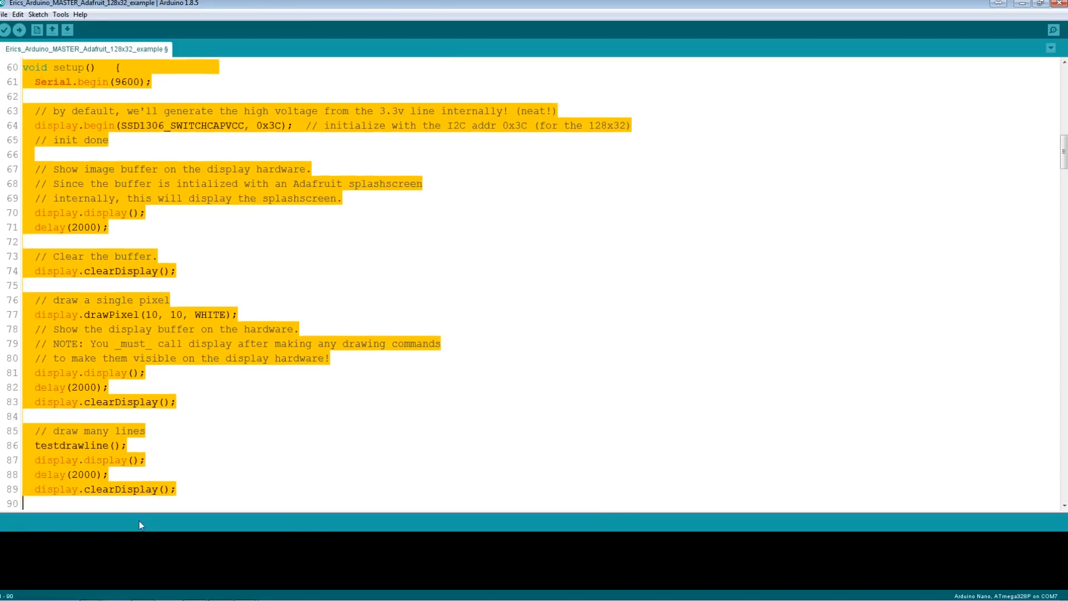
pyautogui.scroll(-3)
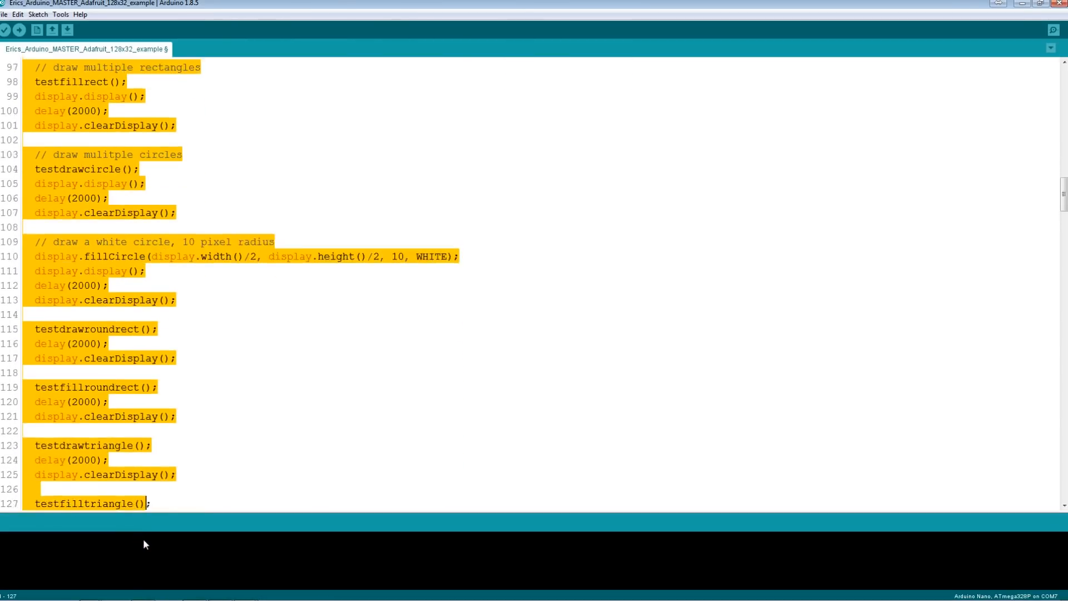
pyautogui.scroll(-3)
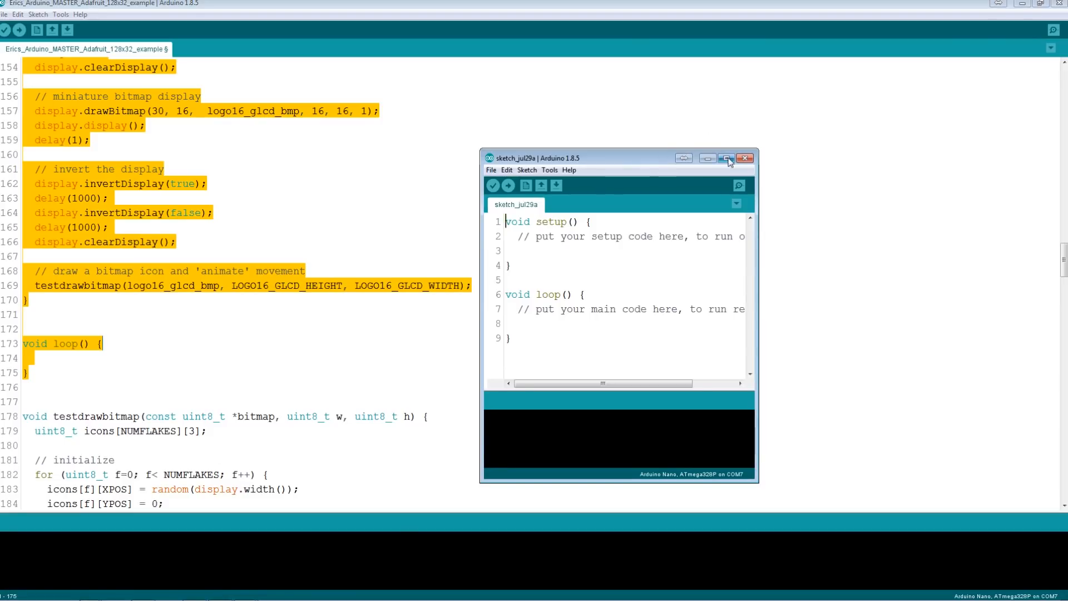
# - Maximize sketch_jul29a and replace its blank template with the copied 128x32 example code
pyautogui.click(725, 158)
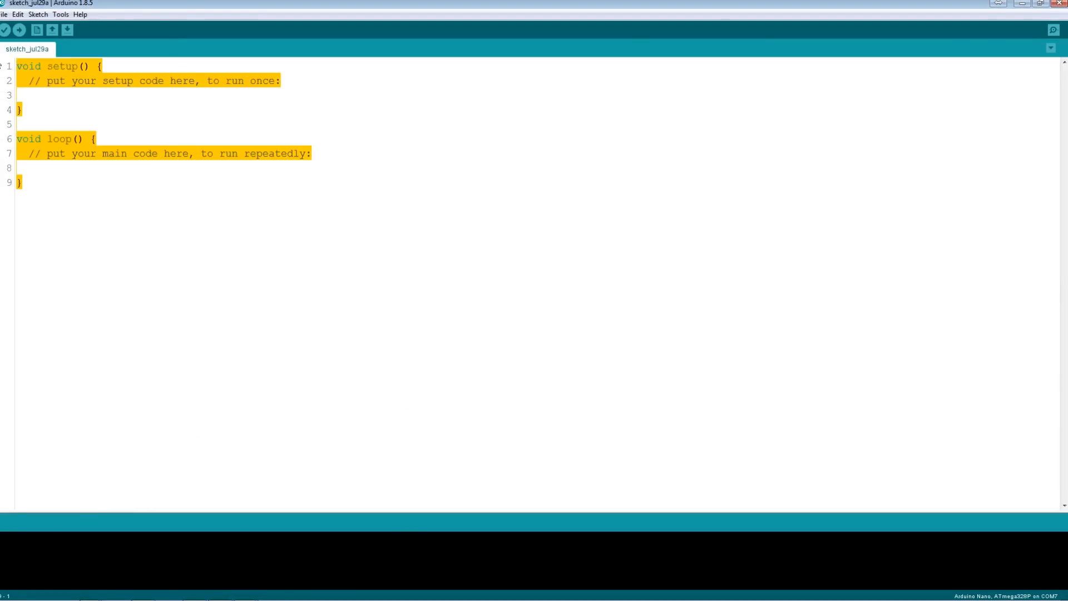
pyautogui.press('Delete')
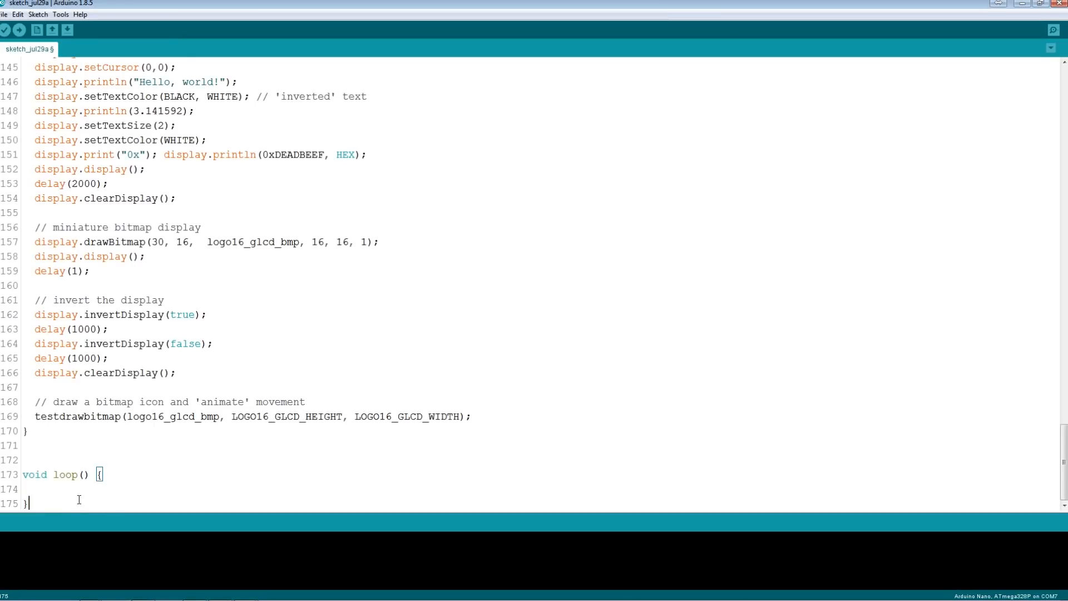
pyautogui.click(100, 475)
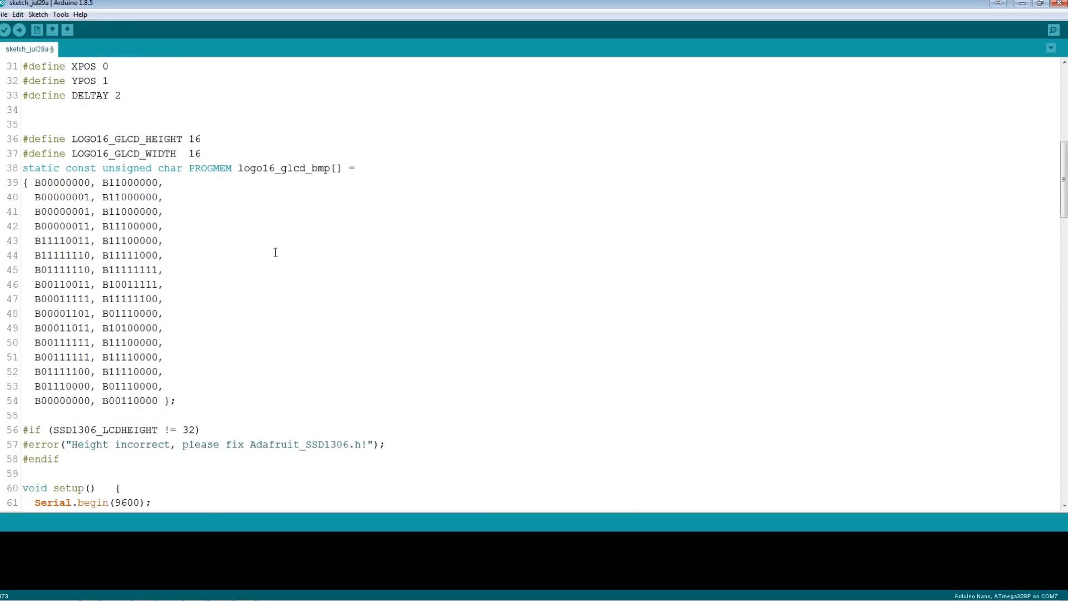
pyautogui.scroll(-3)
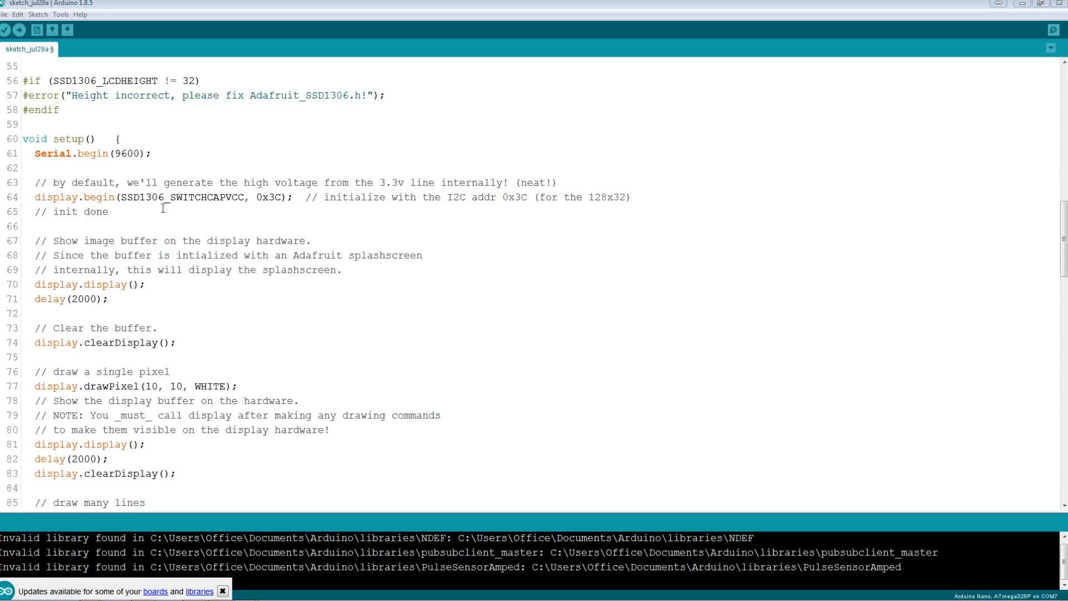
pyautogui.scroll(-3)
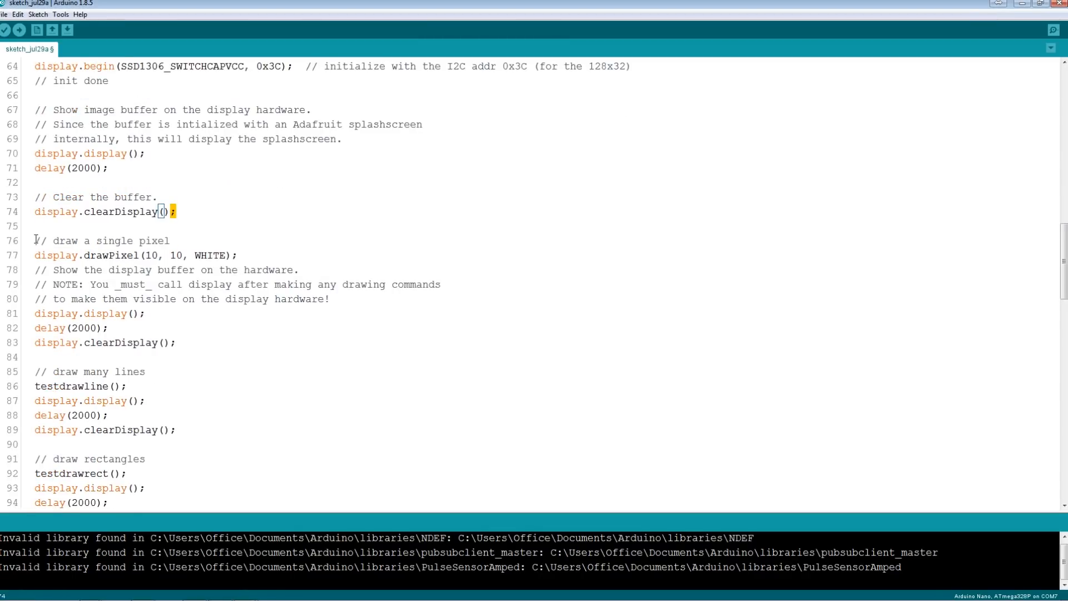
# - Delete the single pixel through scrolling text demos from setup, keeping the text tests
pyautogui.moveTo(36, 240); pyautogui.dragTo(62, 298)
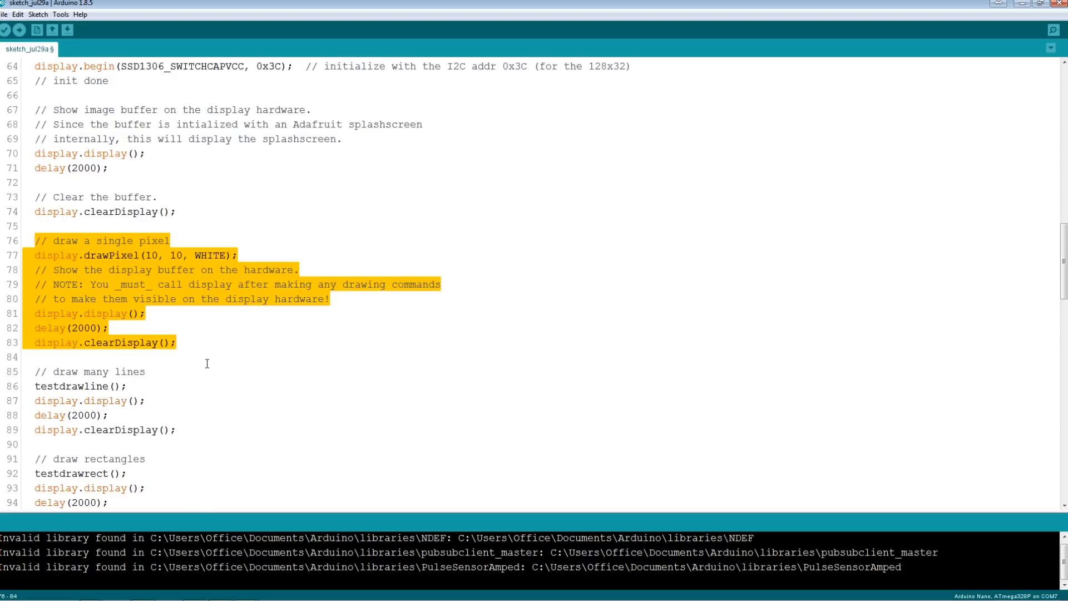
pyautogui.click(145, 488)
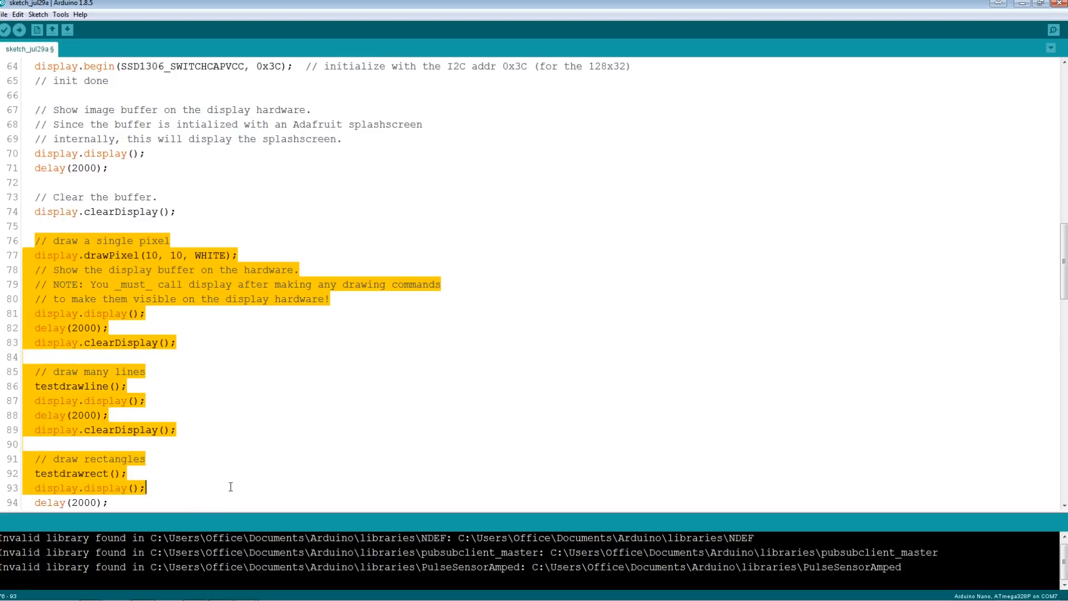
pyautogui.scroll(-3)
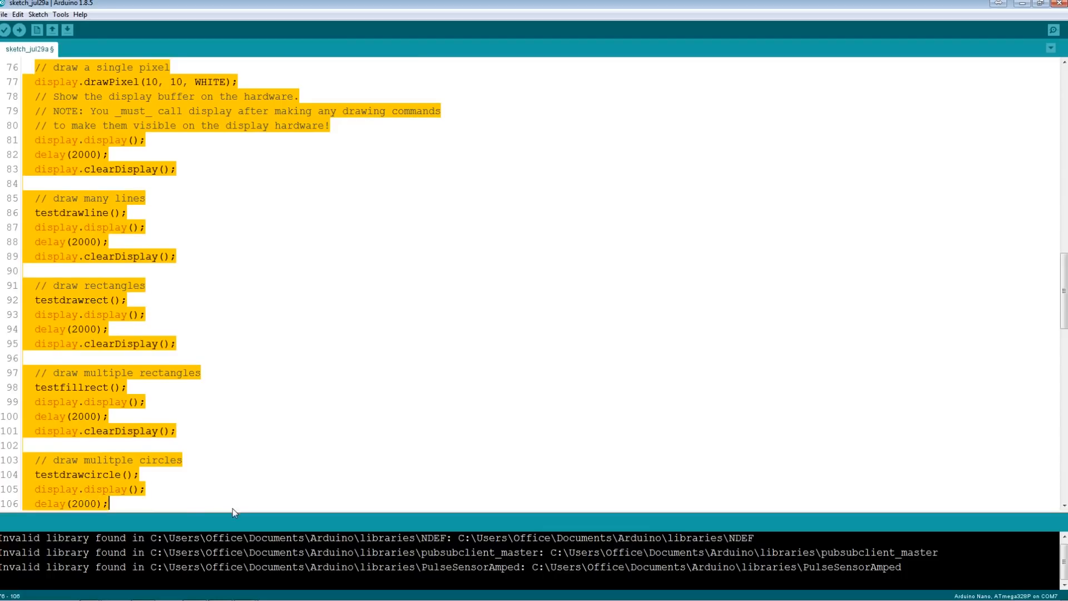
pyautogui.scroll(-3)
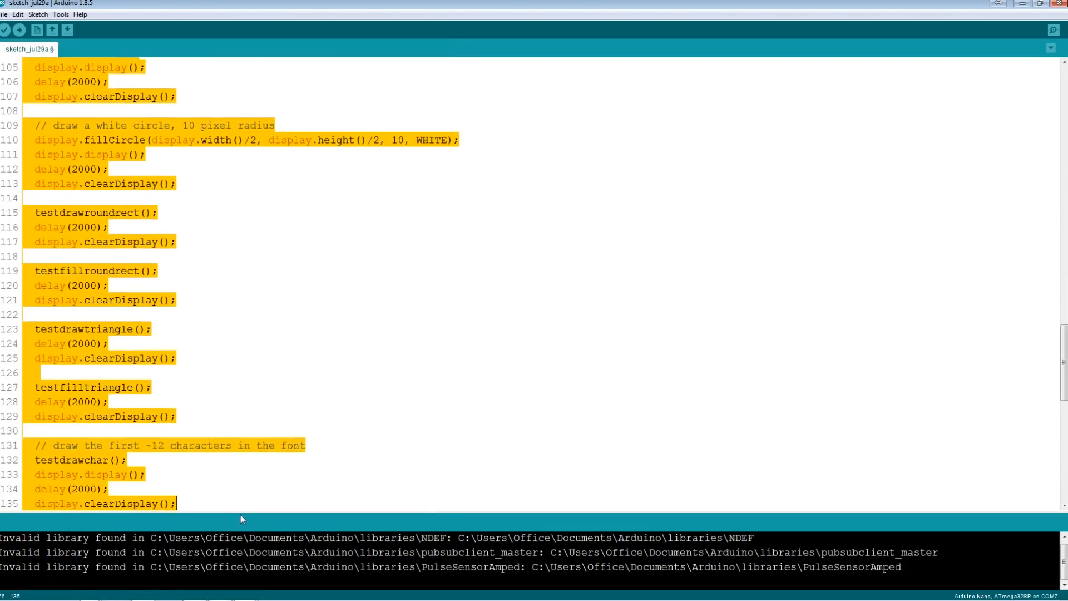
pyautogui.scroll(-3)
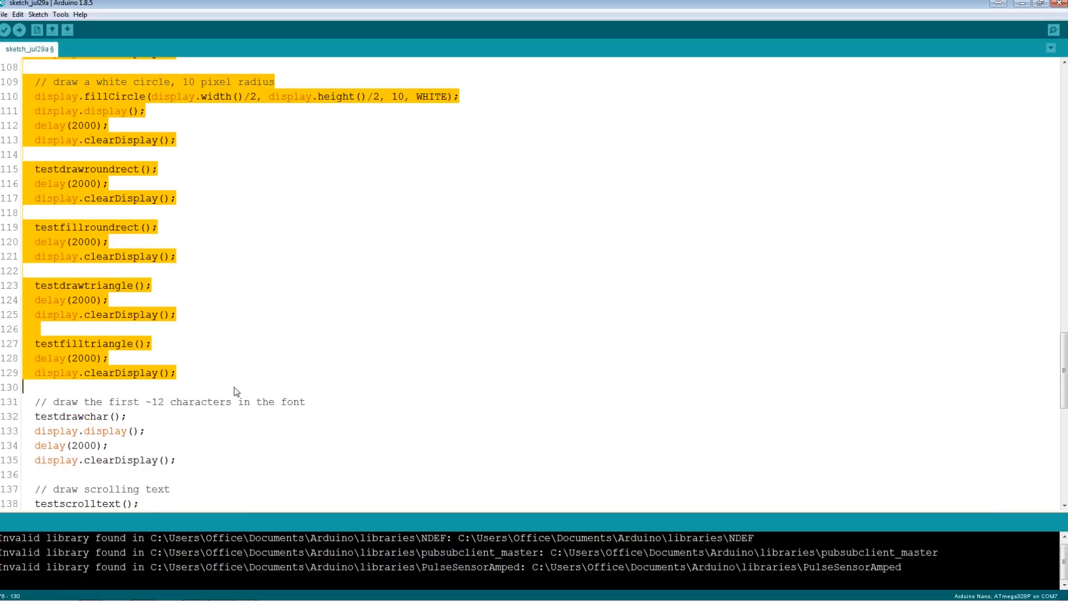
pyautogui.scroll(-3)
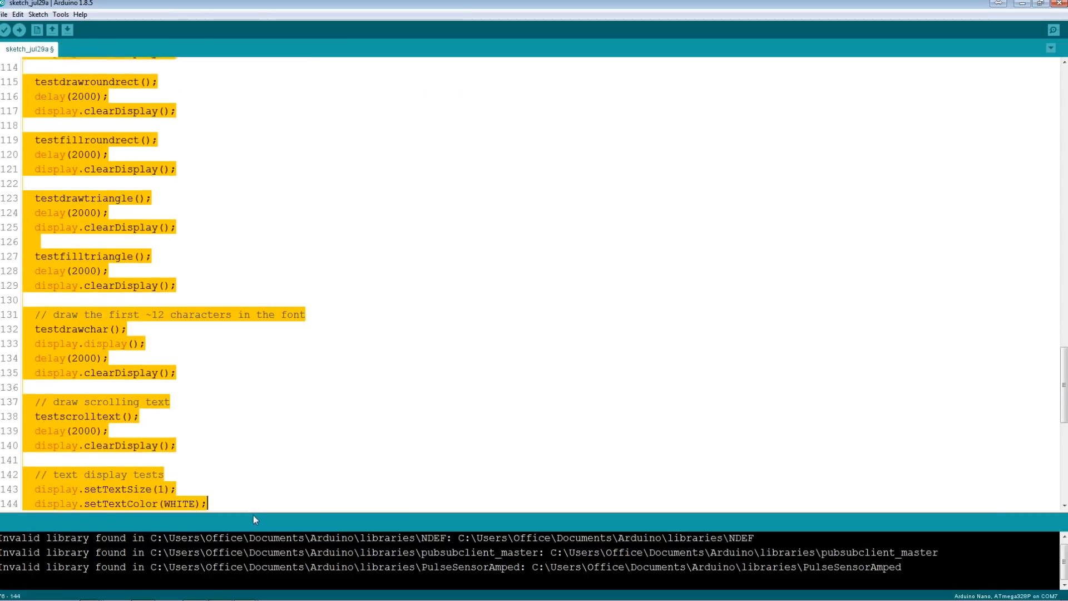
pyautogui.scroll(-3)
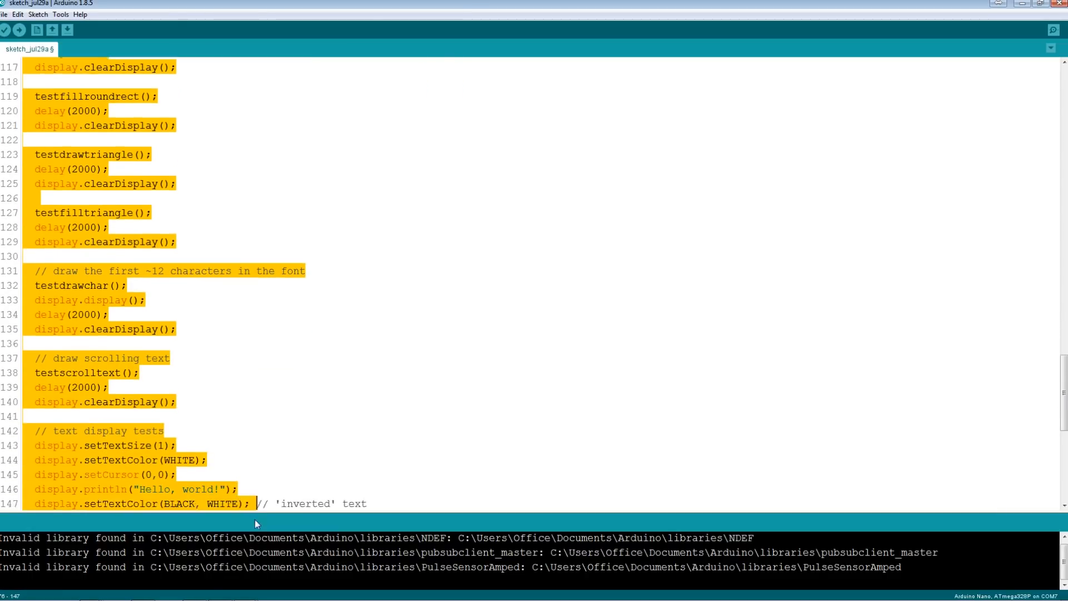
pyautogui.scroll(-3)
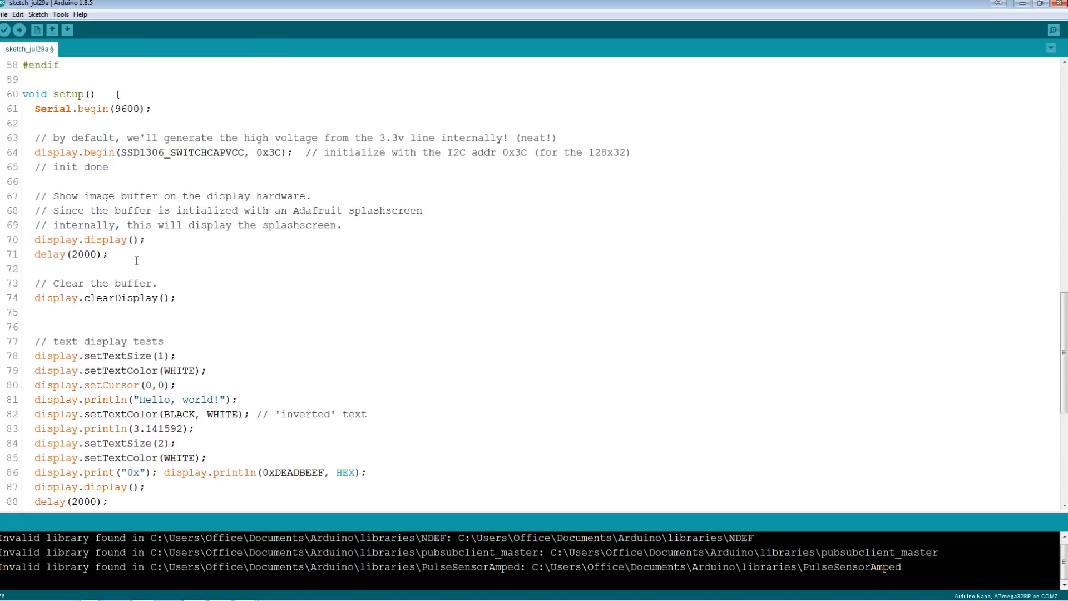
# - Replace 'Hello, world!' in the text display test with 'MKME Test Ne'
pyautogui.scroll(-3)
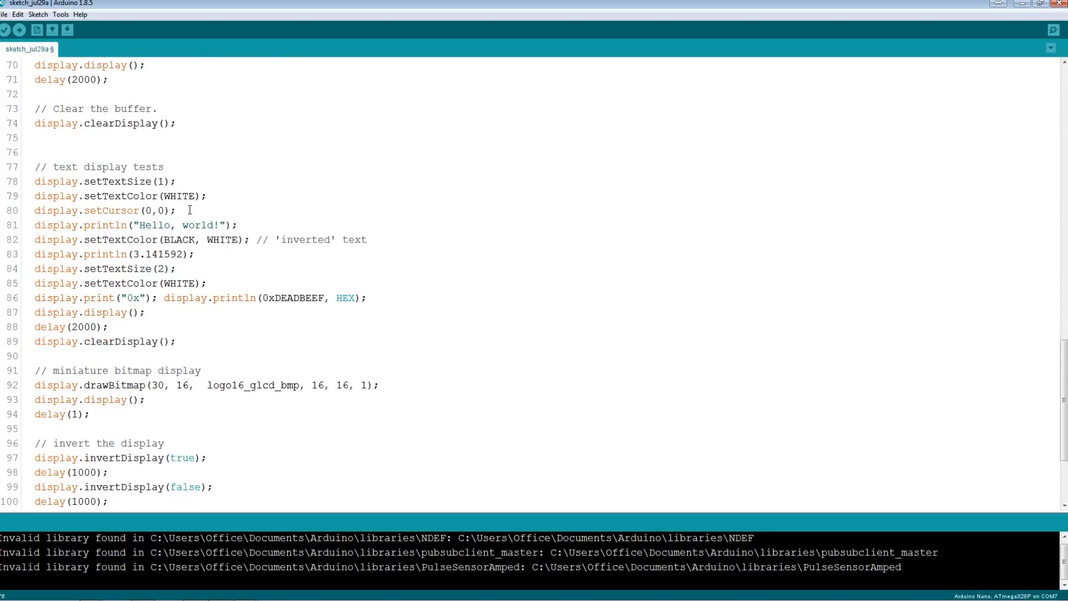
pyautogui.doubleClick(212, 224)
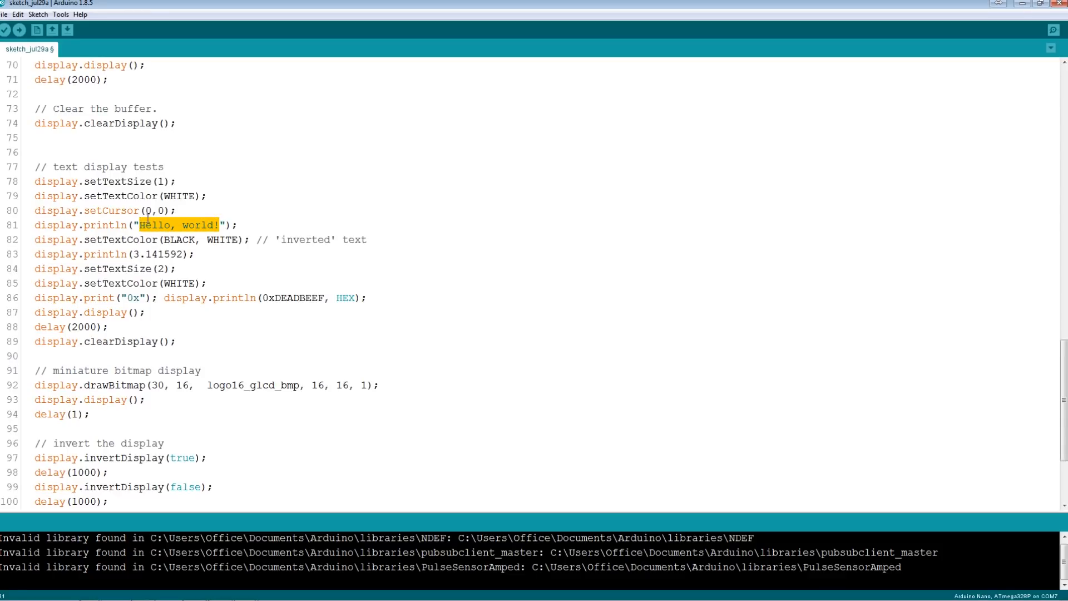
pyautogui.write('MKME Test')
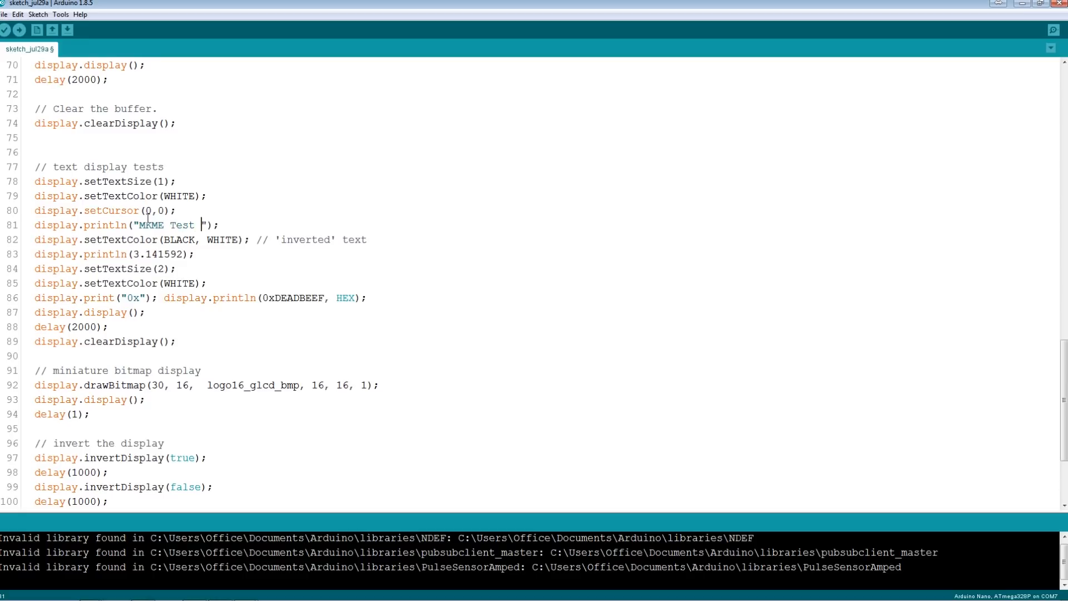
pyautogui.write('Ne')
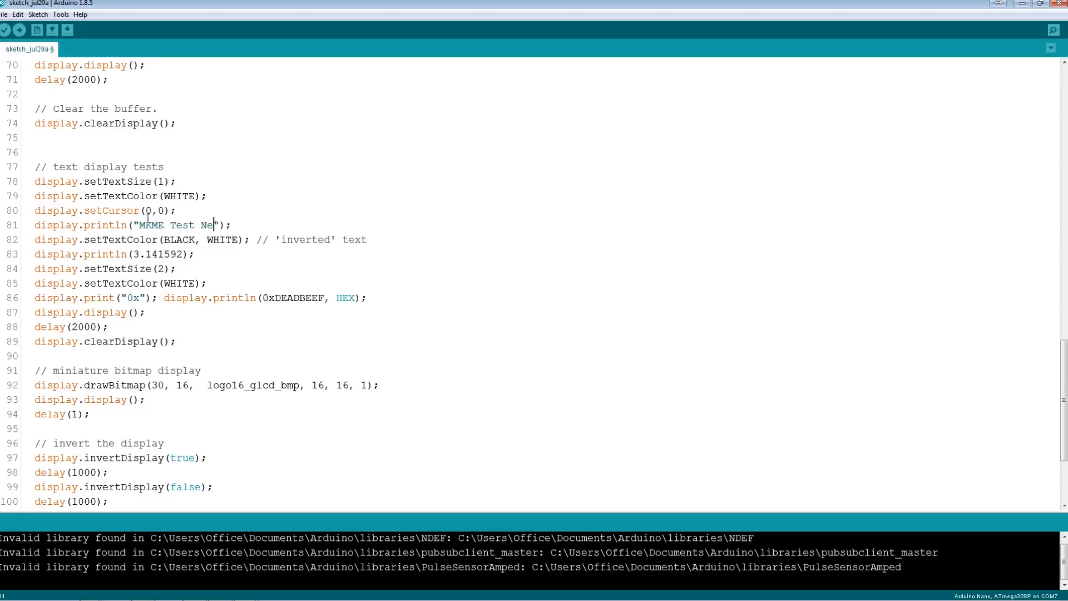